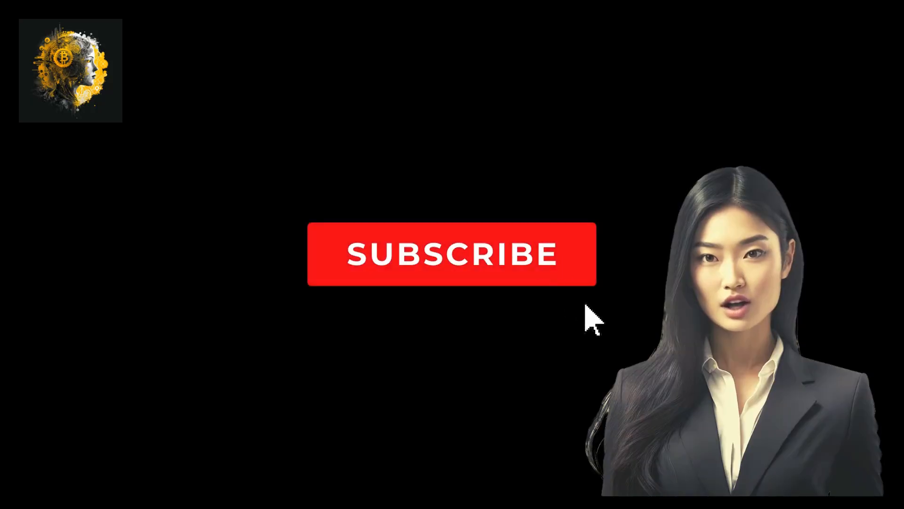
left_click(560, 282)
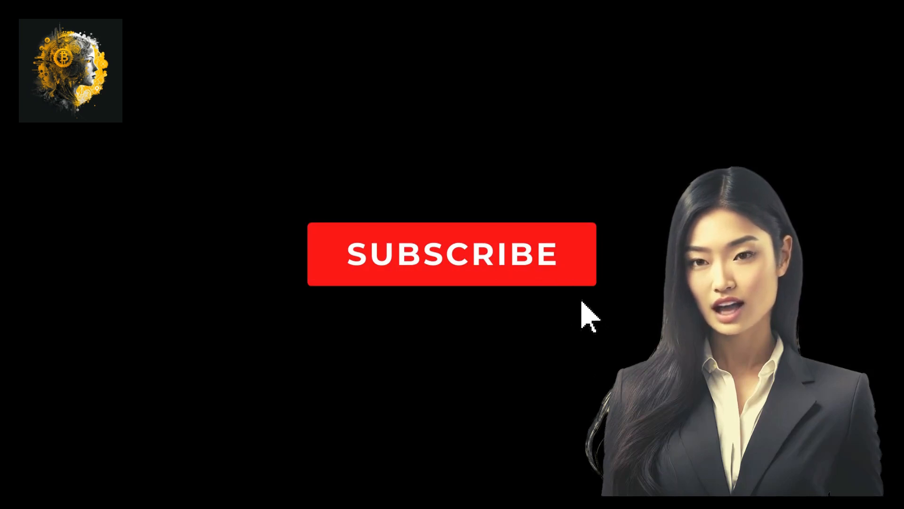
mouse_move(568, 299)
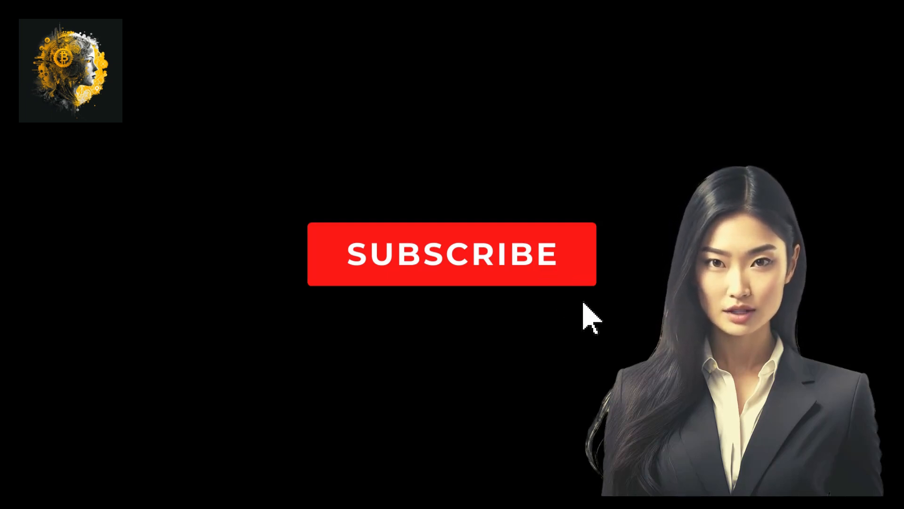
left_click(559, 288)
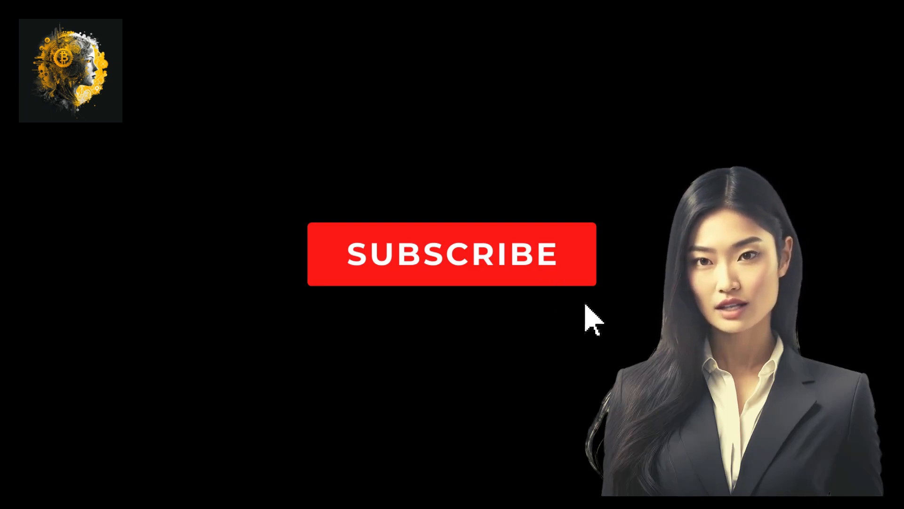
left_click(562, 291)
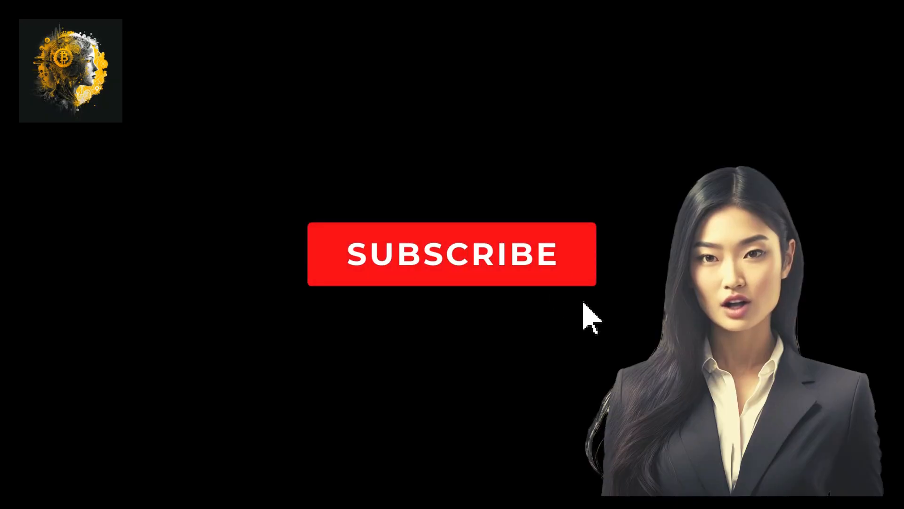
left_click(563, 282)
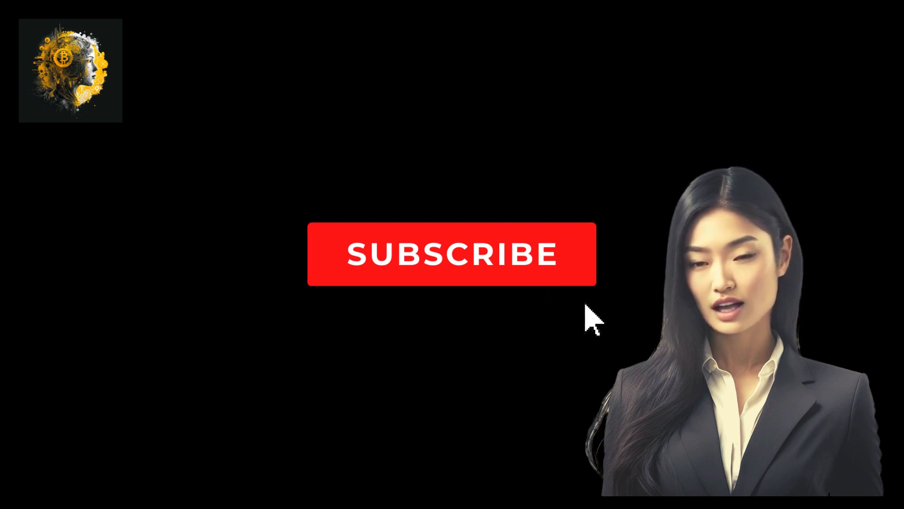
left_click(560, 293)
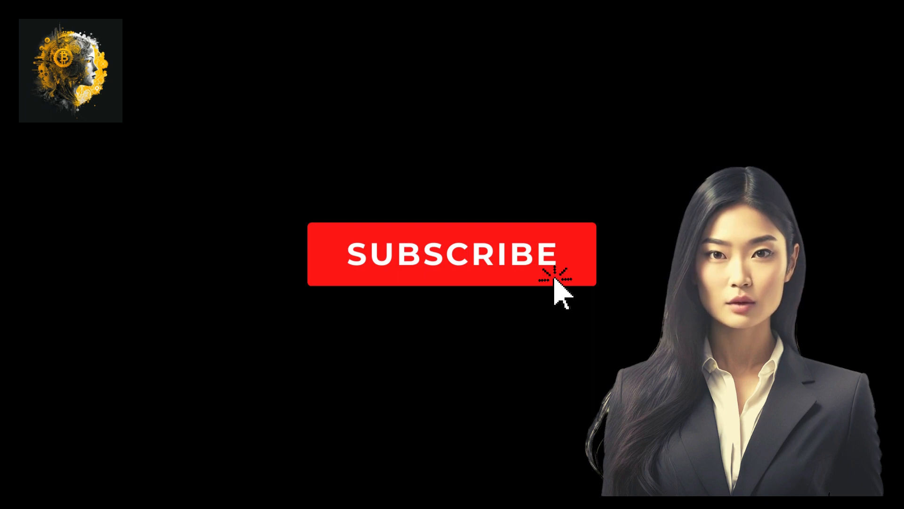
left_click(557, 274)
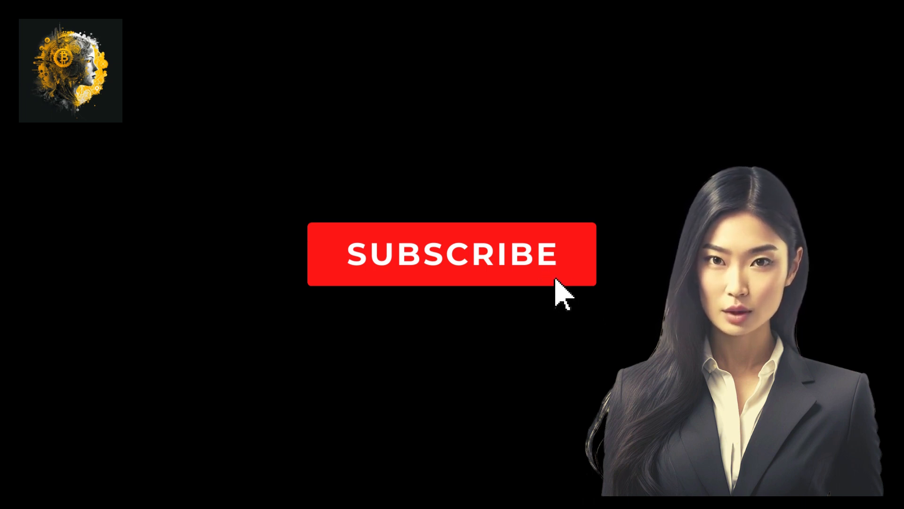
mouse_move(591, 323)
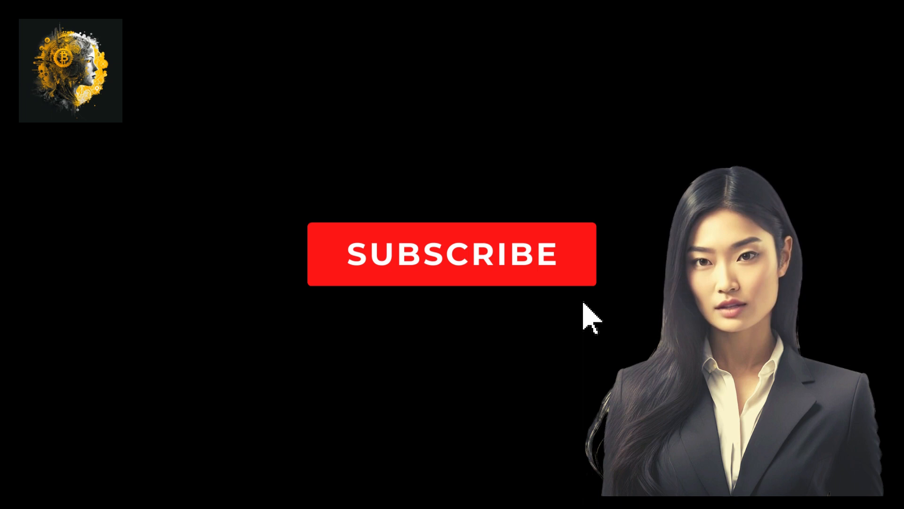
left_click(558, 283)
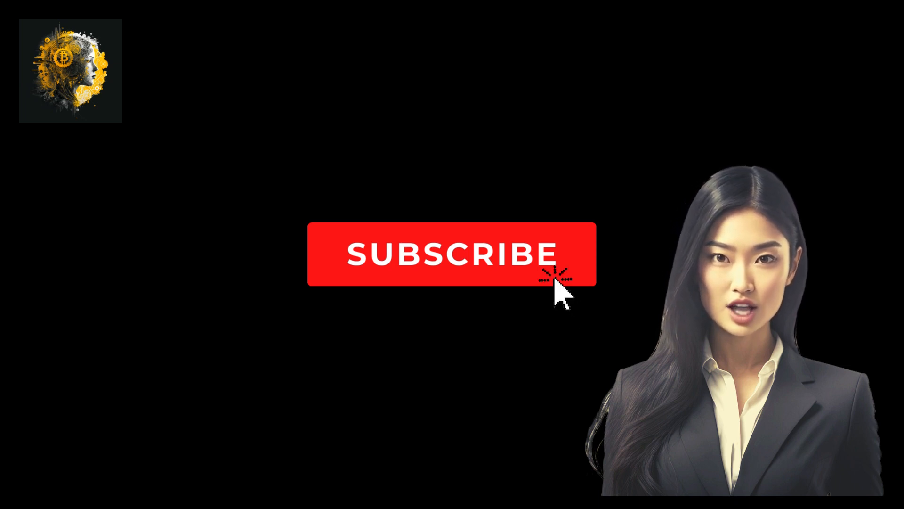